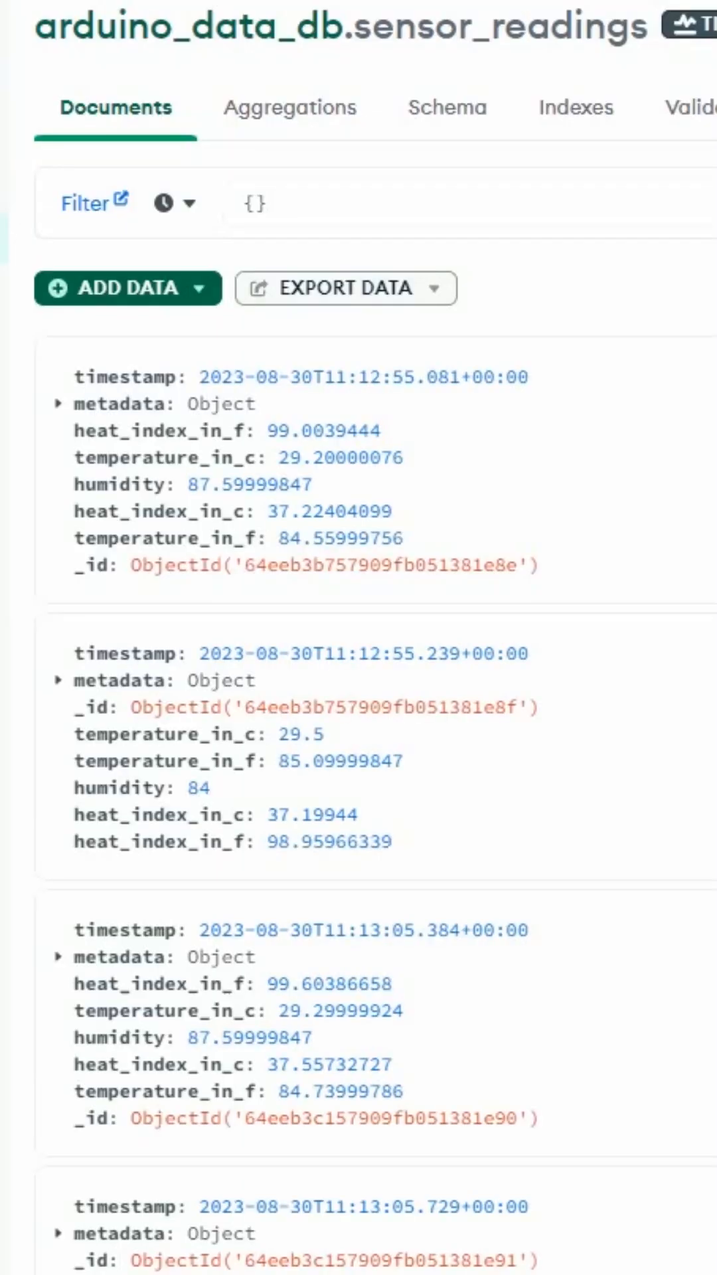
Step: Expand the first reading's metadata object to show sensor_id 'dht-garage'
scroll(down, 3)
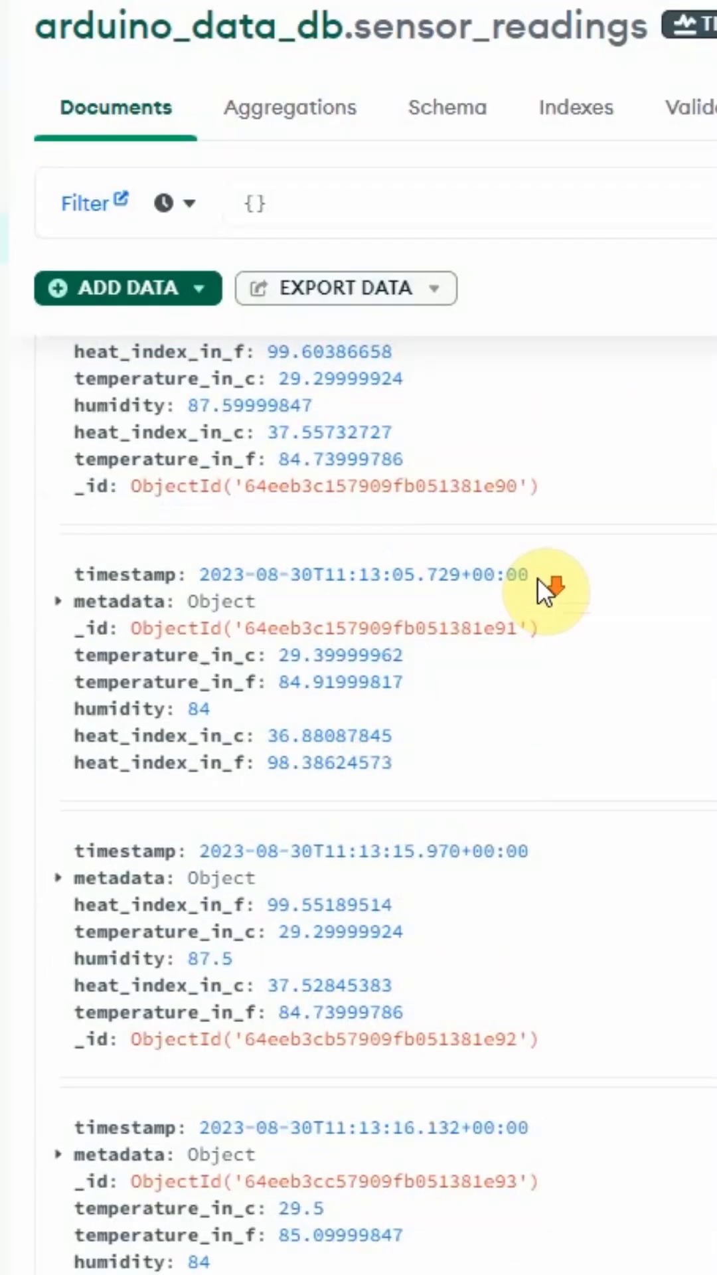
scroll(up, 3)
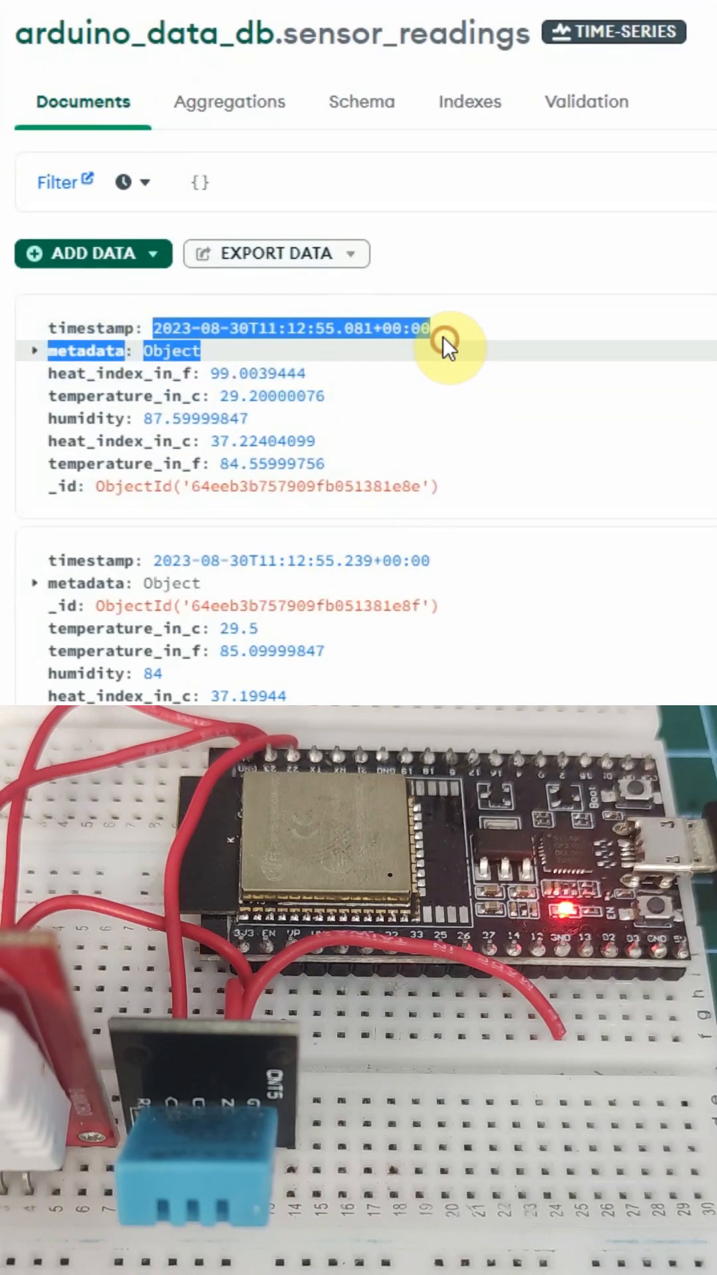
click(36, 350)
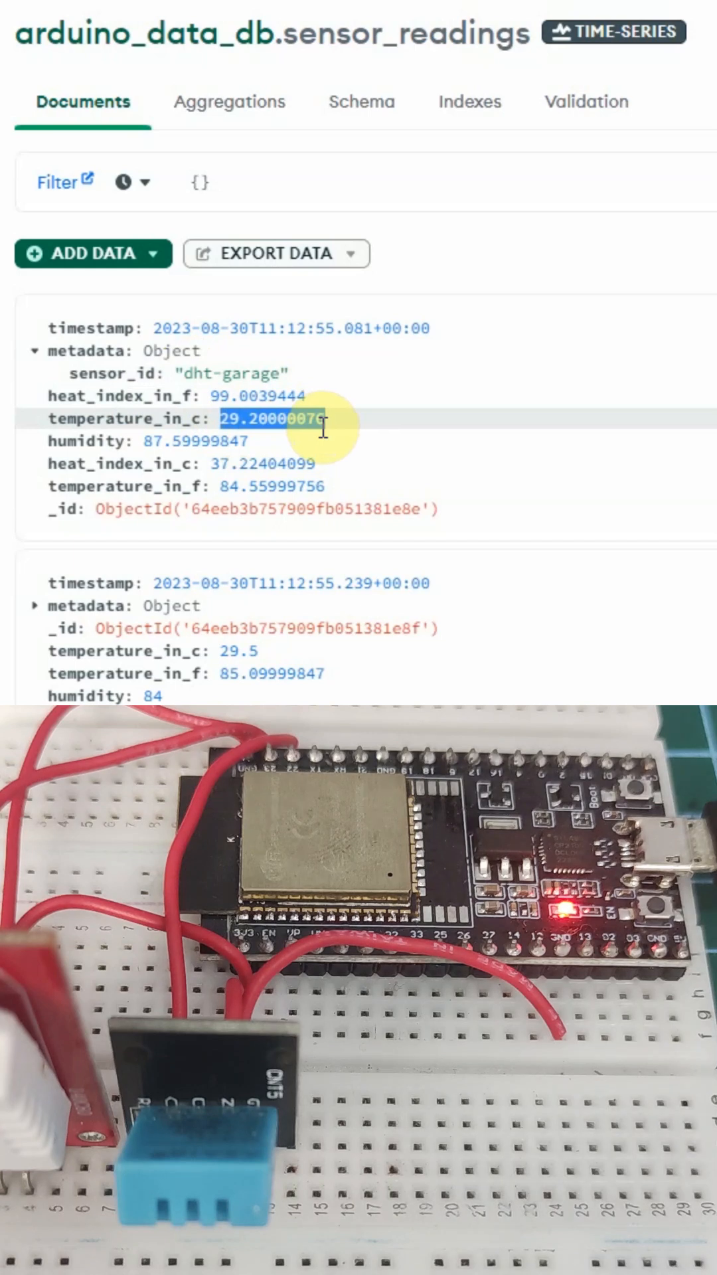
mouse_move(313, 508)
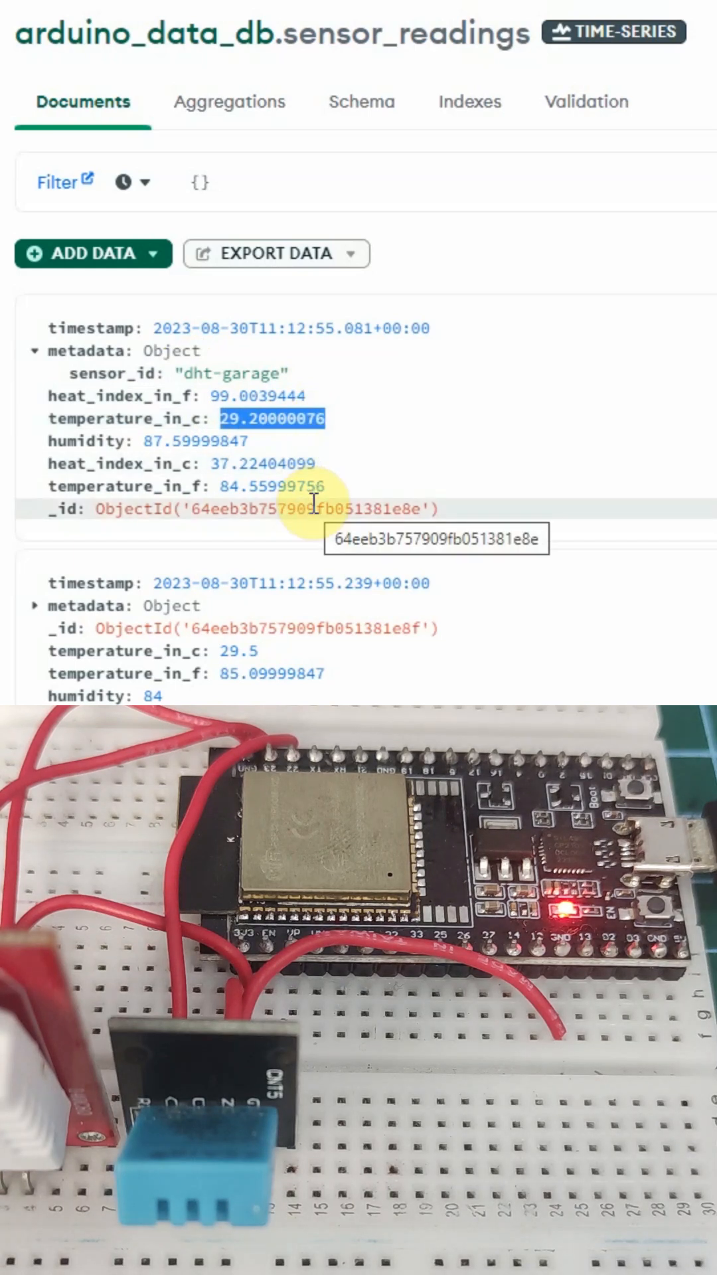